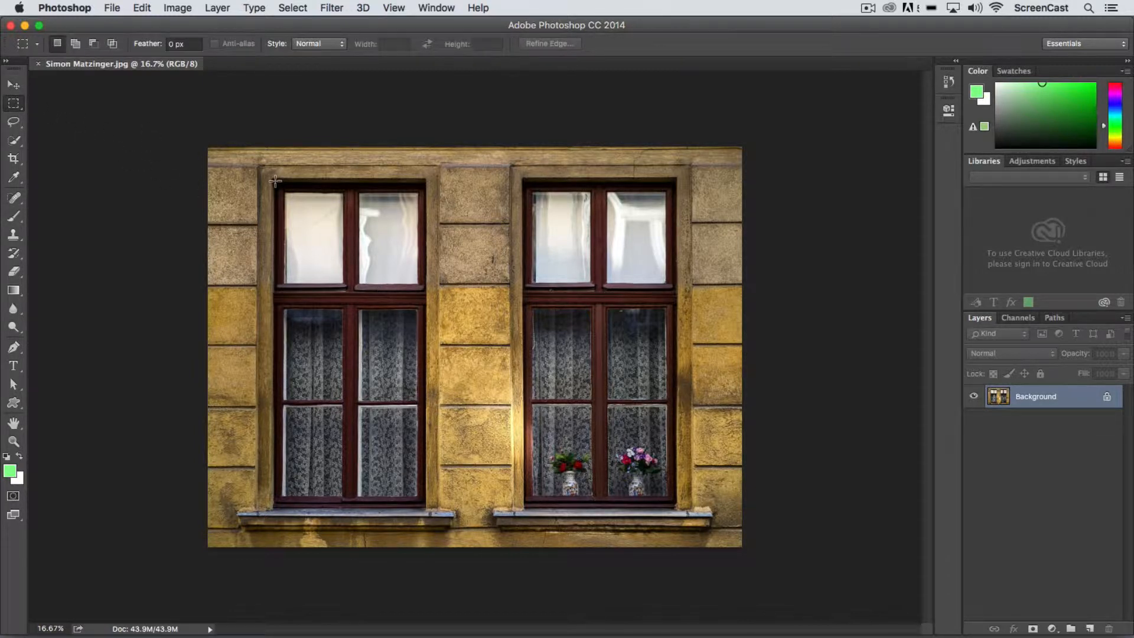
Select the left window's top panes and toggle the original photo layer to check the copy.
drag(275, 180, 423, 301)
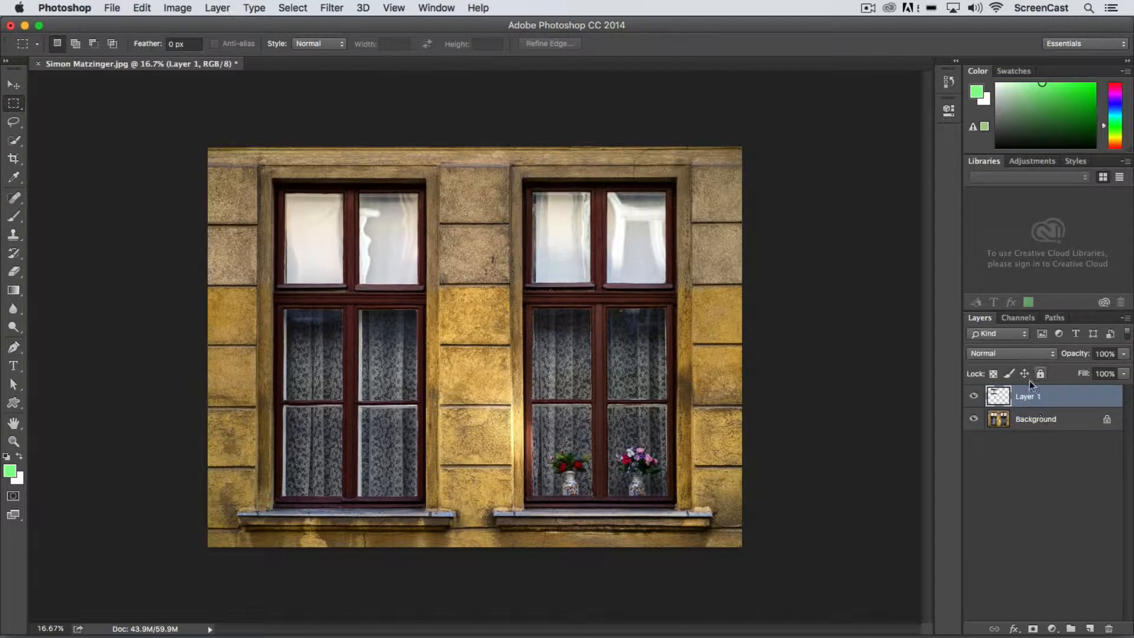
click(974, 418)
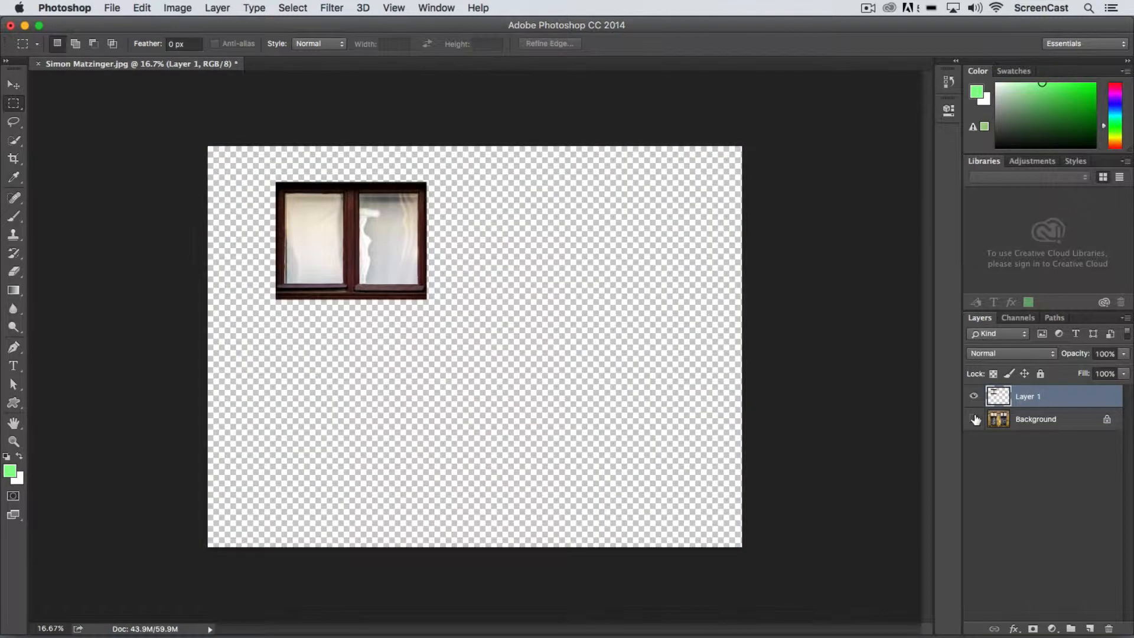
click(975, 420)
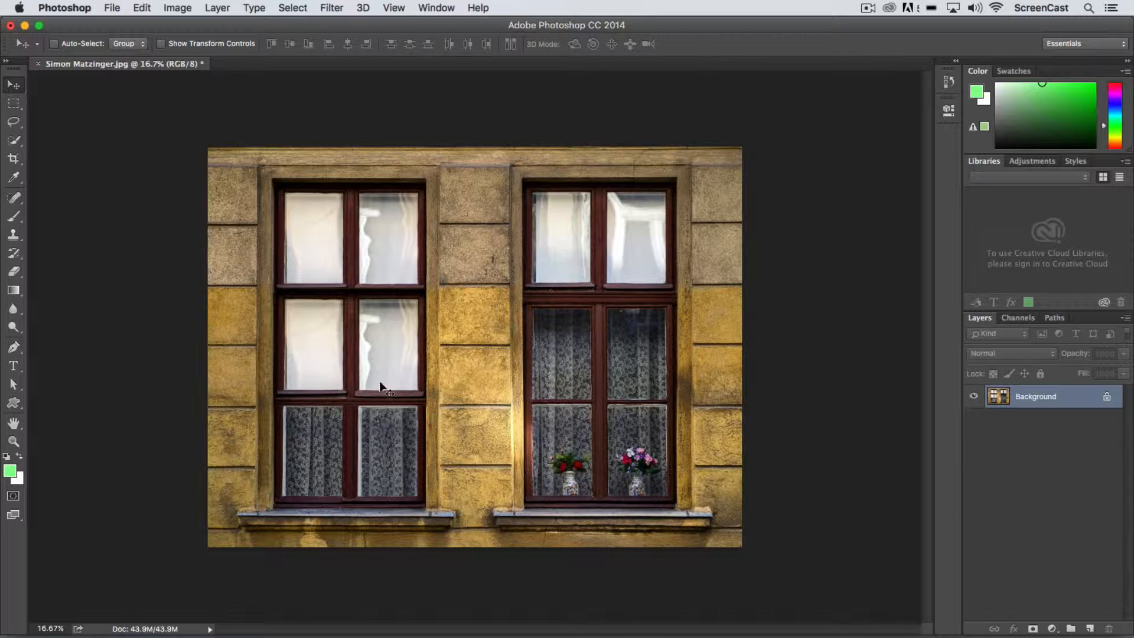
mouse_move(395, 299)
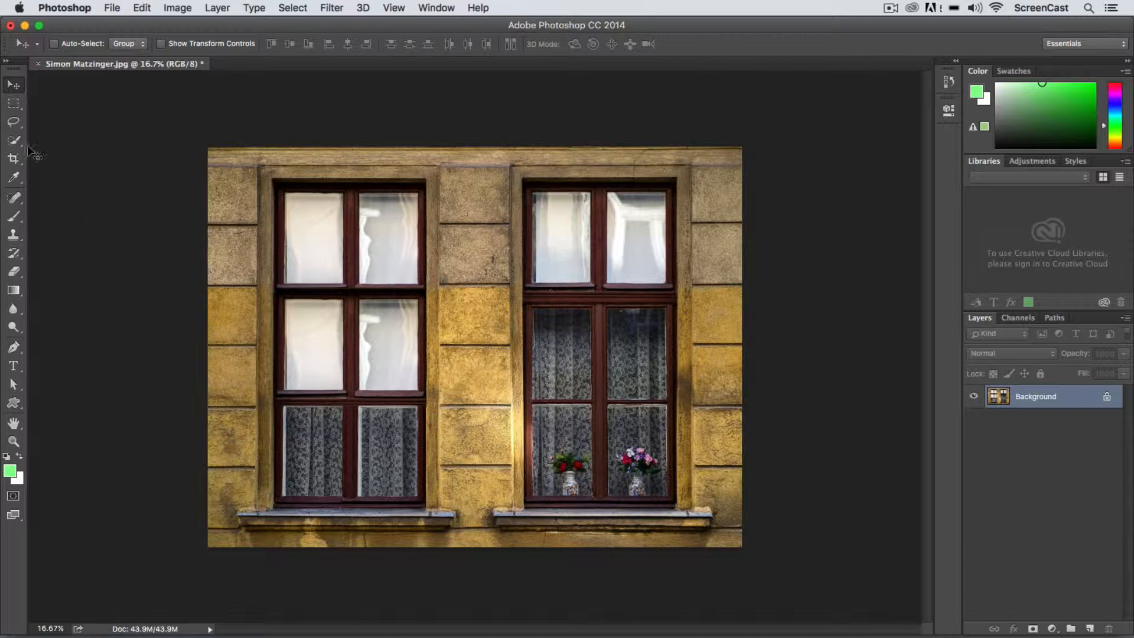
Lasso a freeform area around the left window, inspect the copied shape's edge, then discard that layer.
click(12, 121)
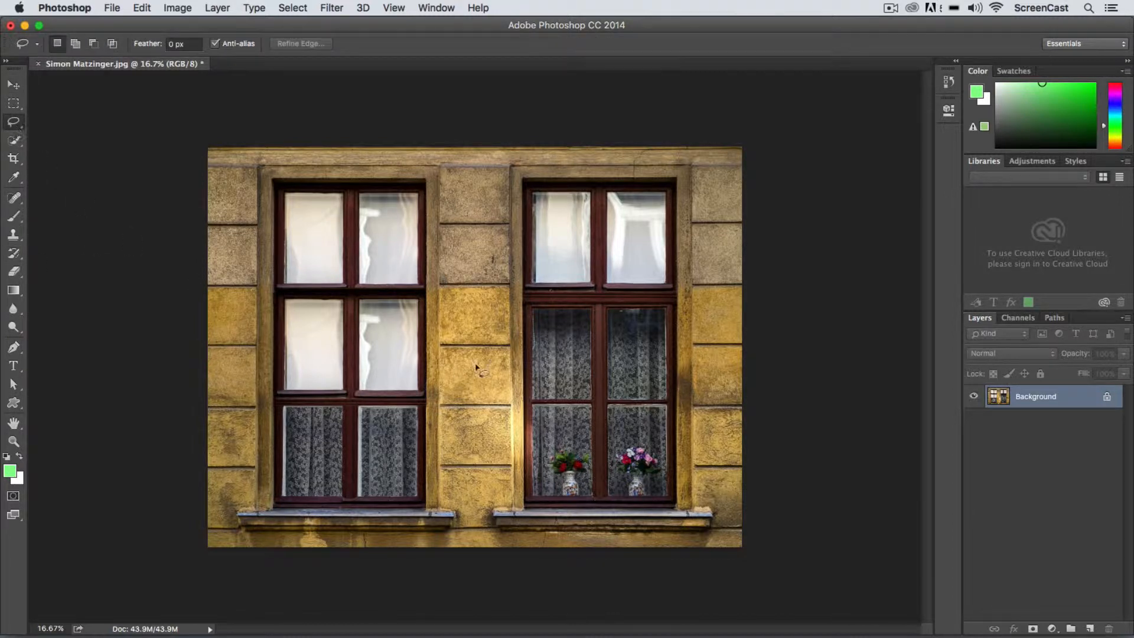
mouse_move(442, 251)
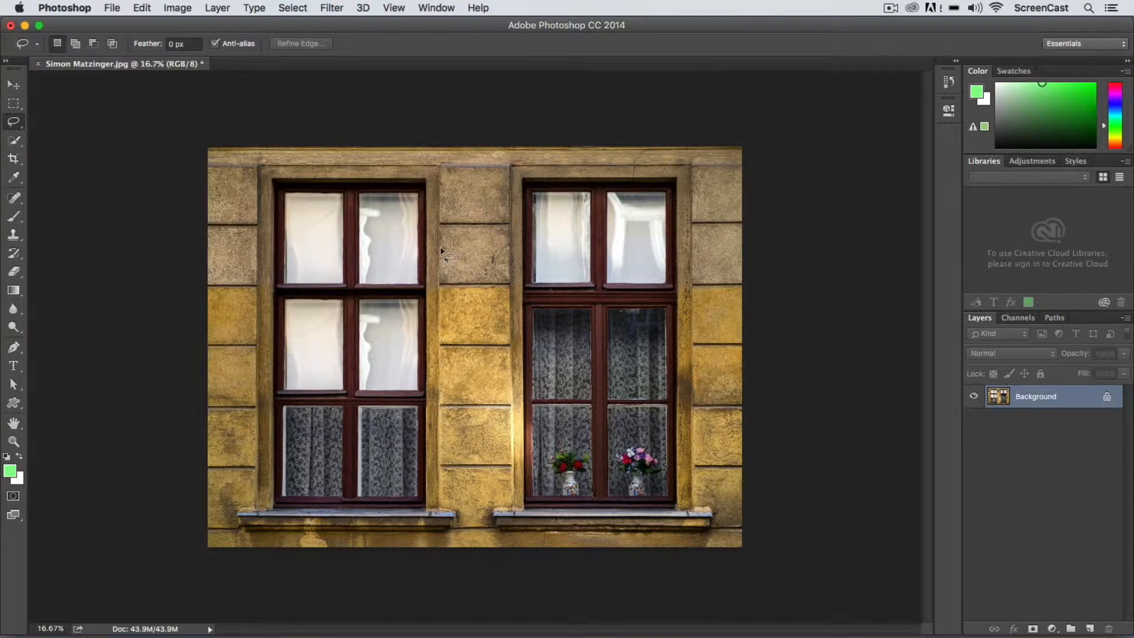
drag(441, 252, 441, 326)
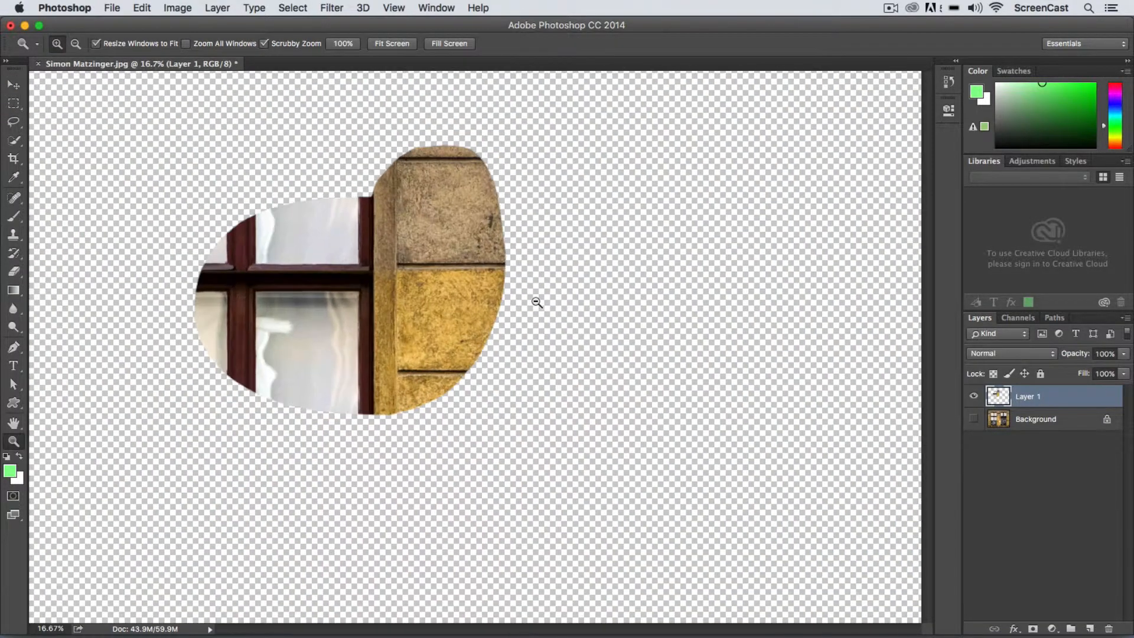
click(536, 302)
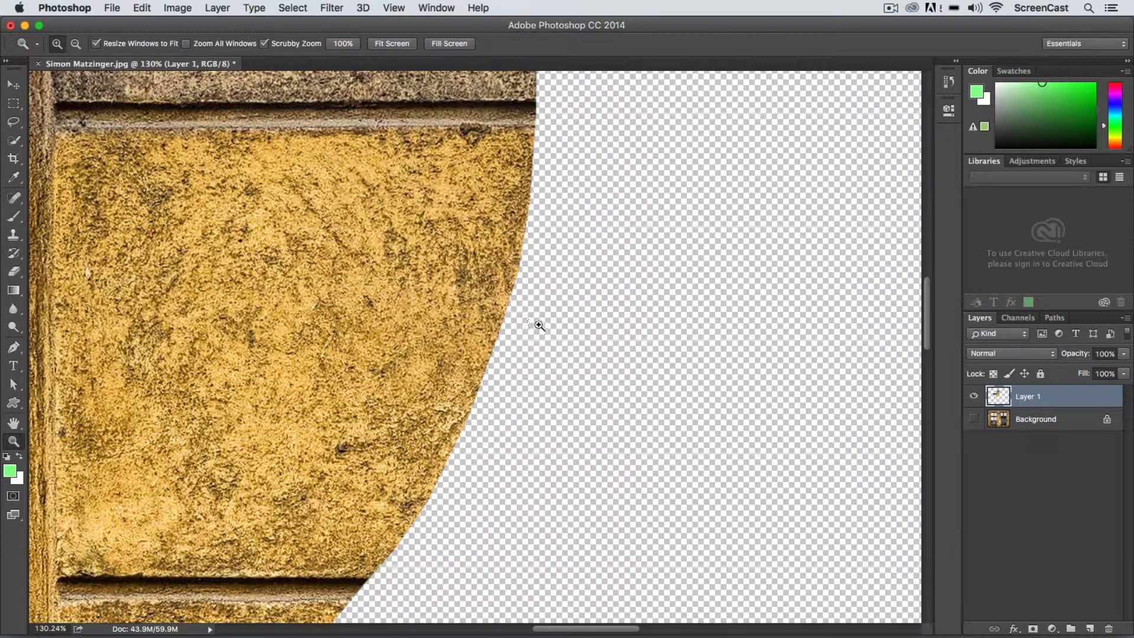
mouse_move(411, 292)
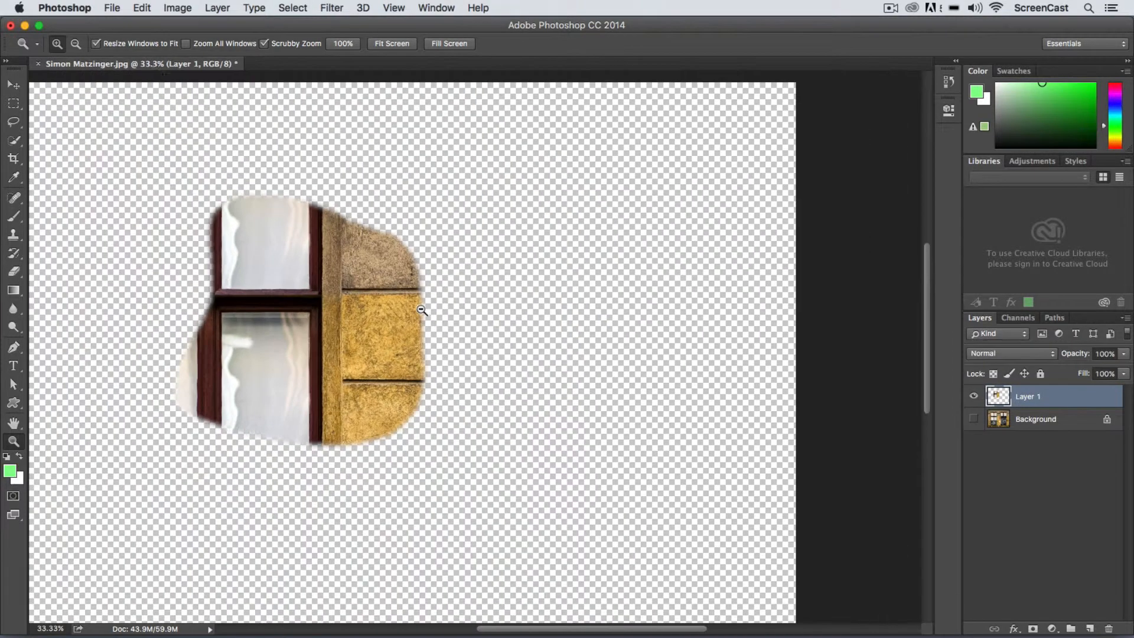
click(420, 311)
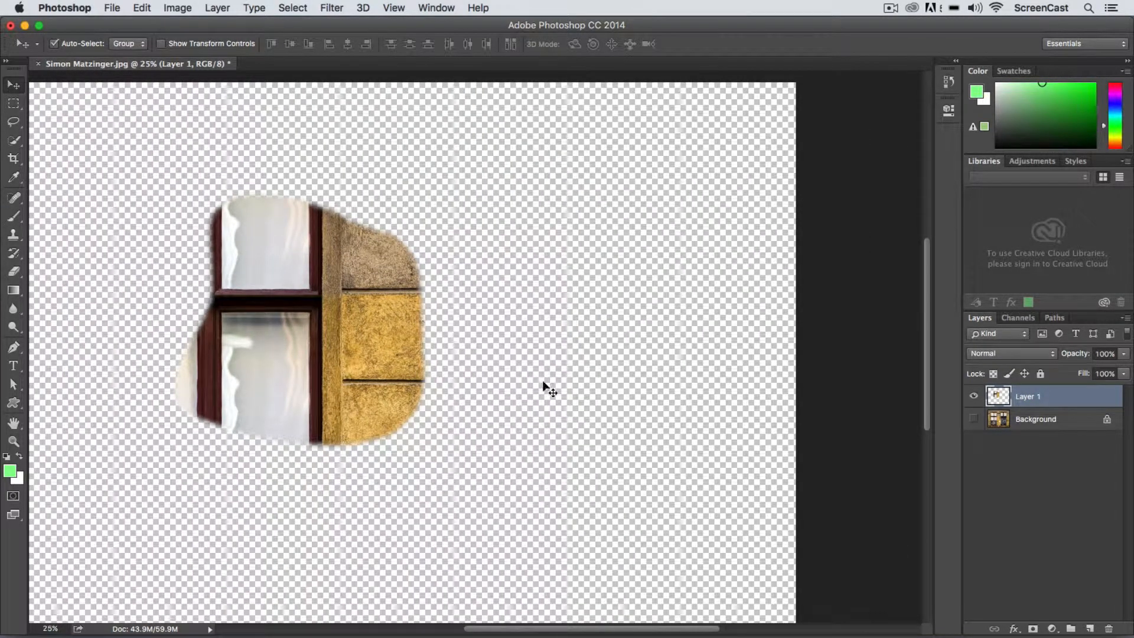
click(56, 43)
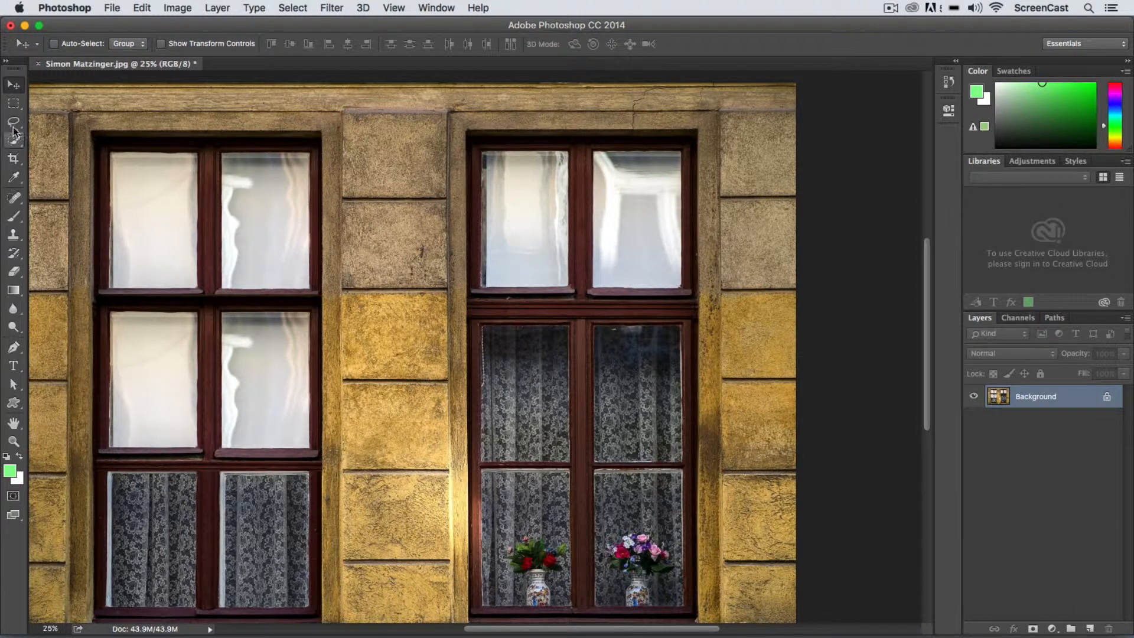
Lasso the window again and feather the selection edge to 27 px in Refine Edge.
click(13, 121)
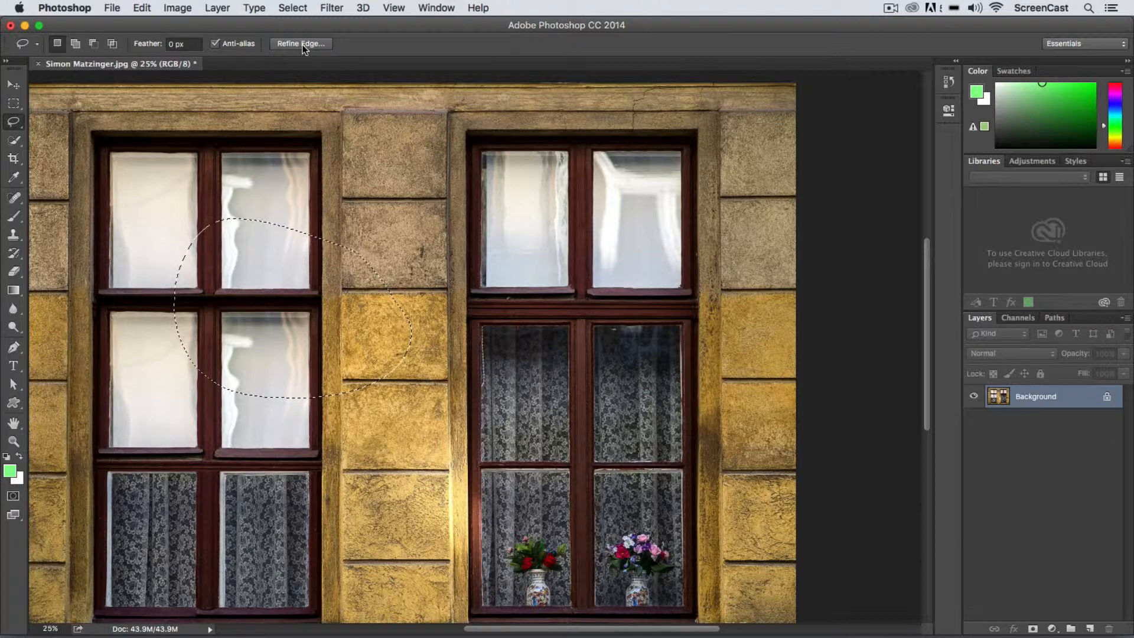
click(300, 44)
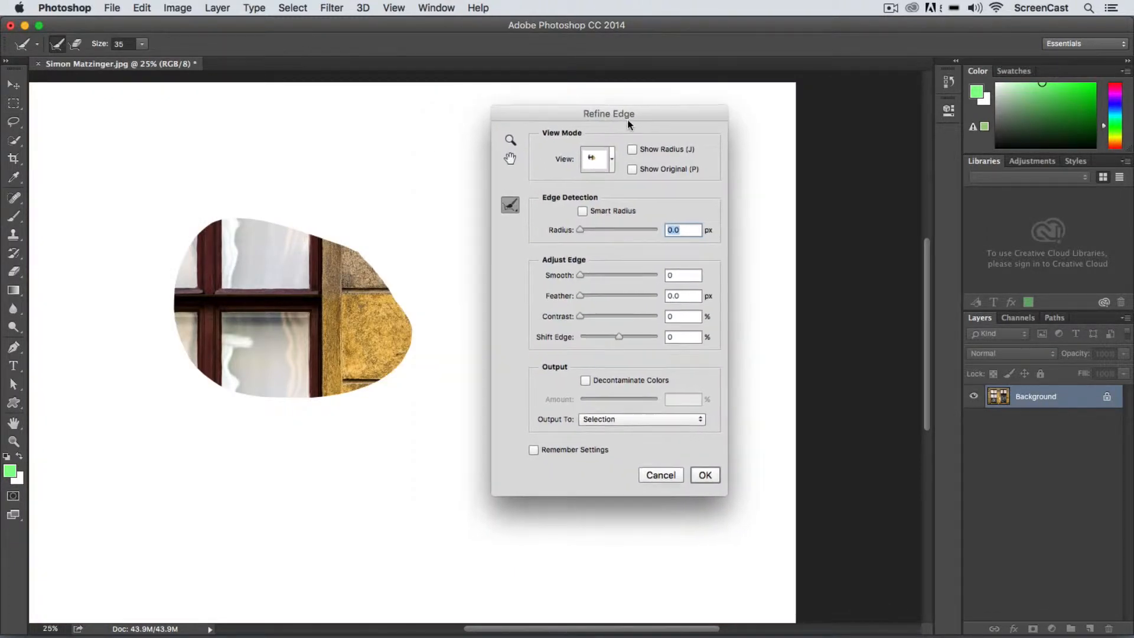
drag(627, 113, 647, 115)
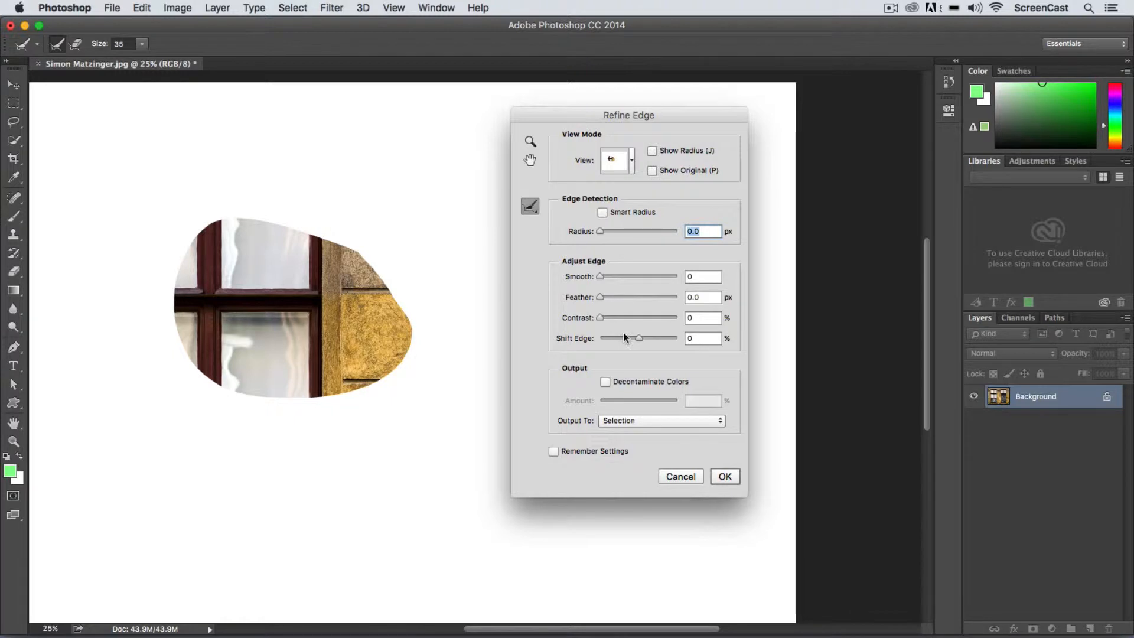
mouse_move(608, 317)
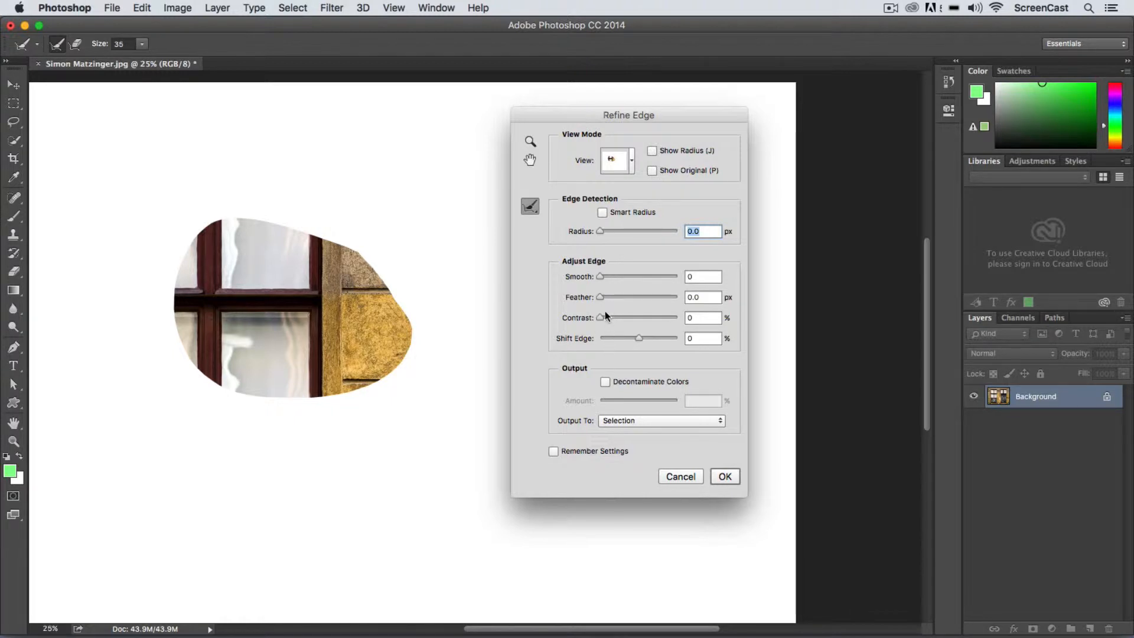
drag(599, 298, 637, 297)
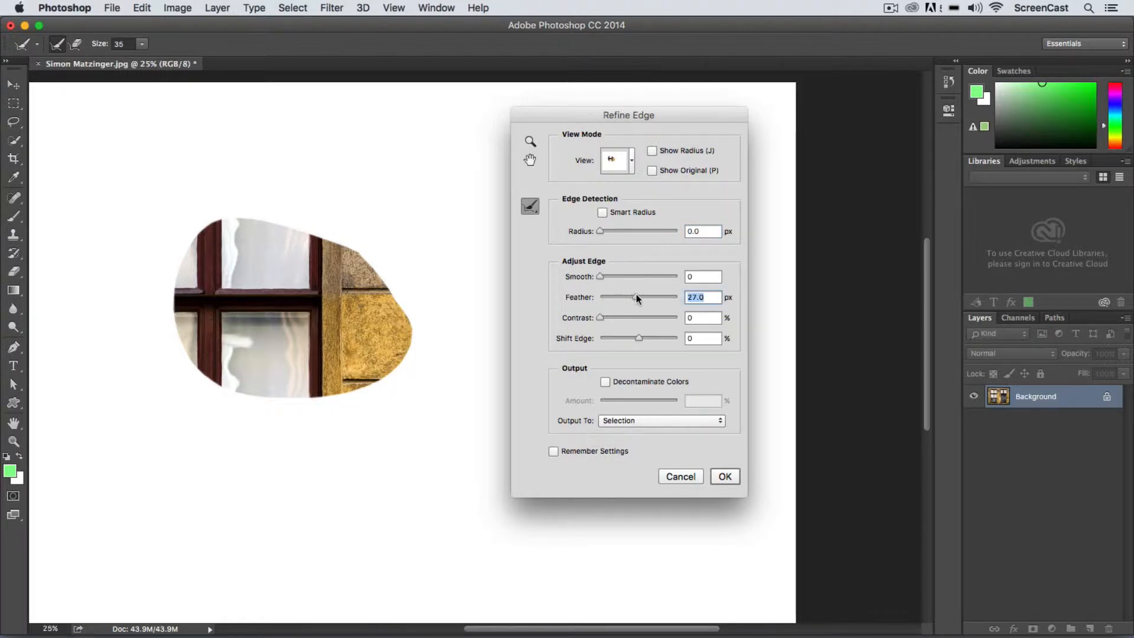
drag(636, 298, 641, 298)
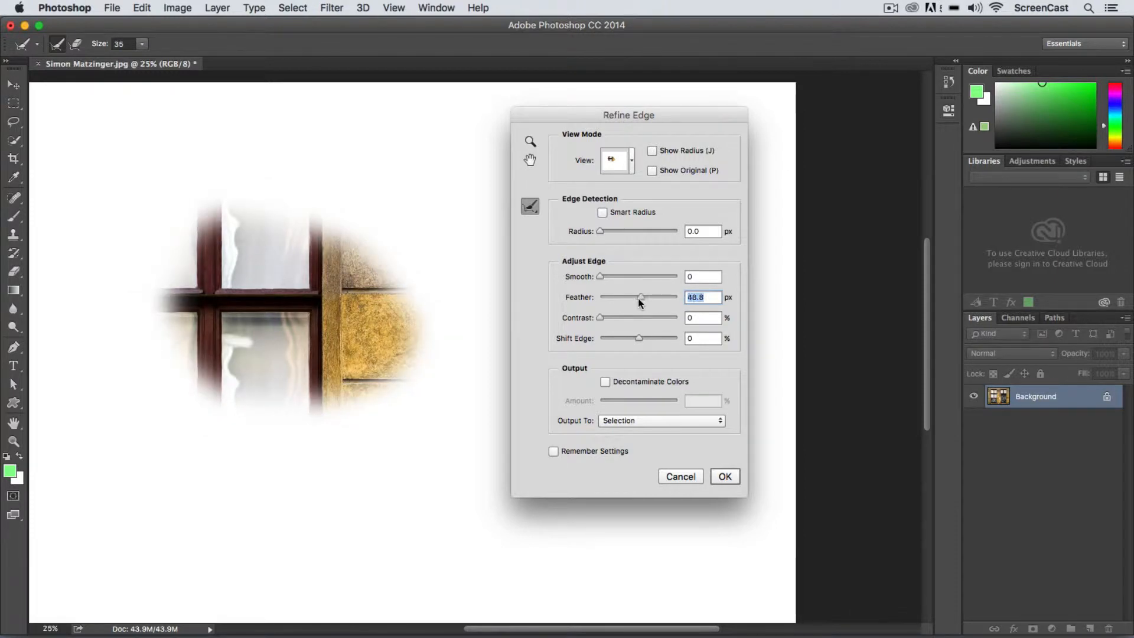
drag(639, 297, 635, 296)
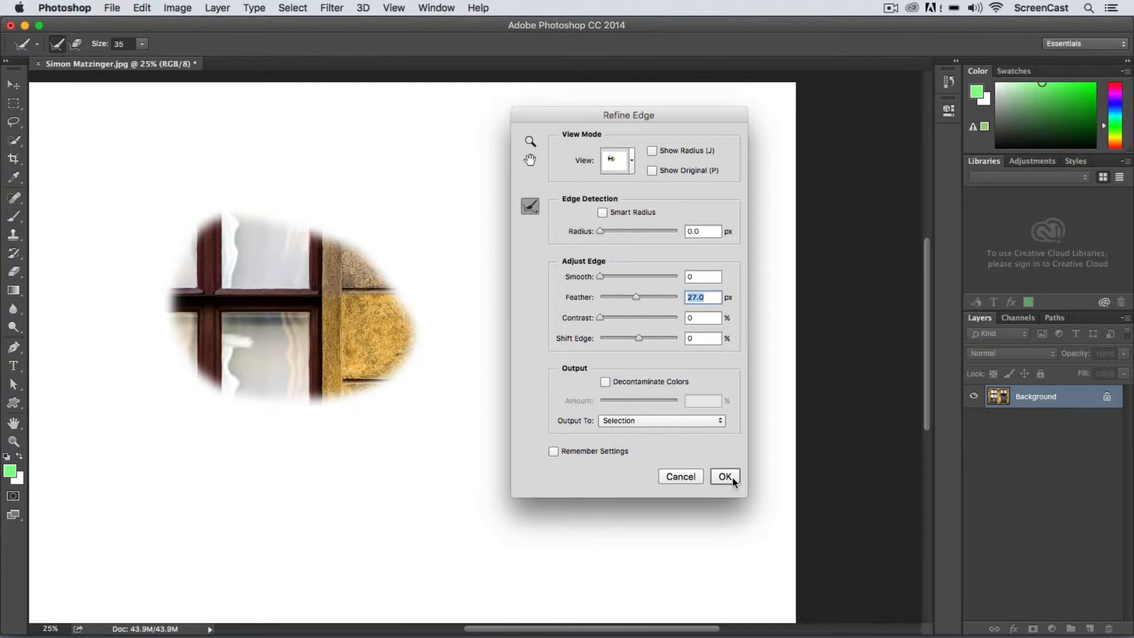
click(725, 477)
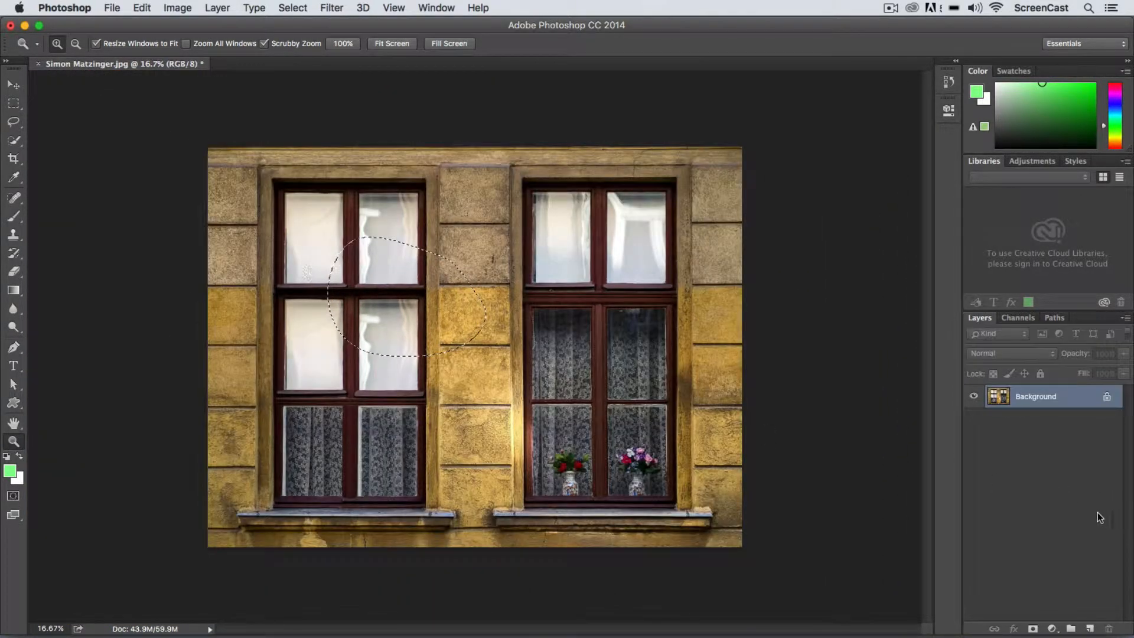
Clear the selection and switch back to the original two-window photo document.
key(Cmd+D)
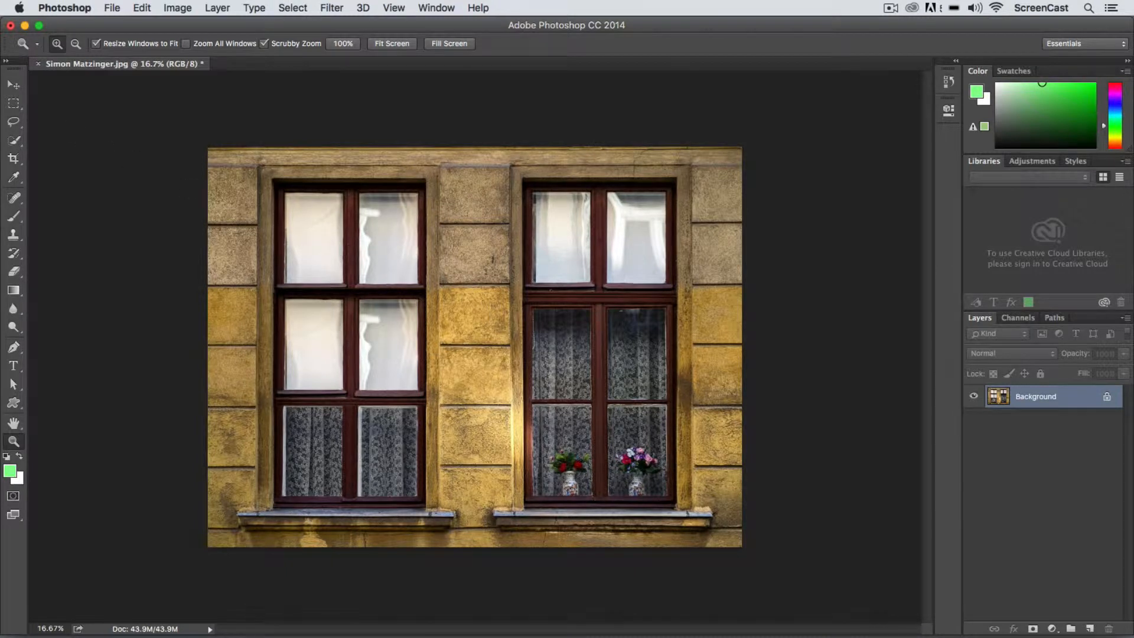
click(14, 122)
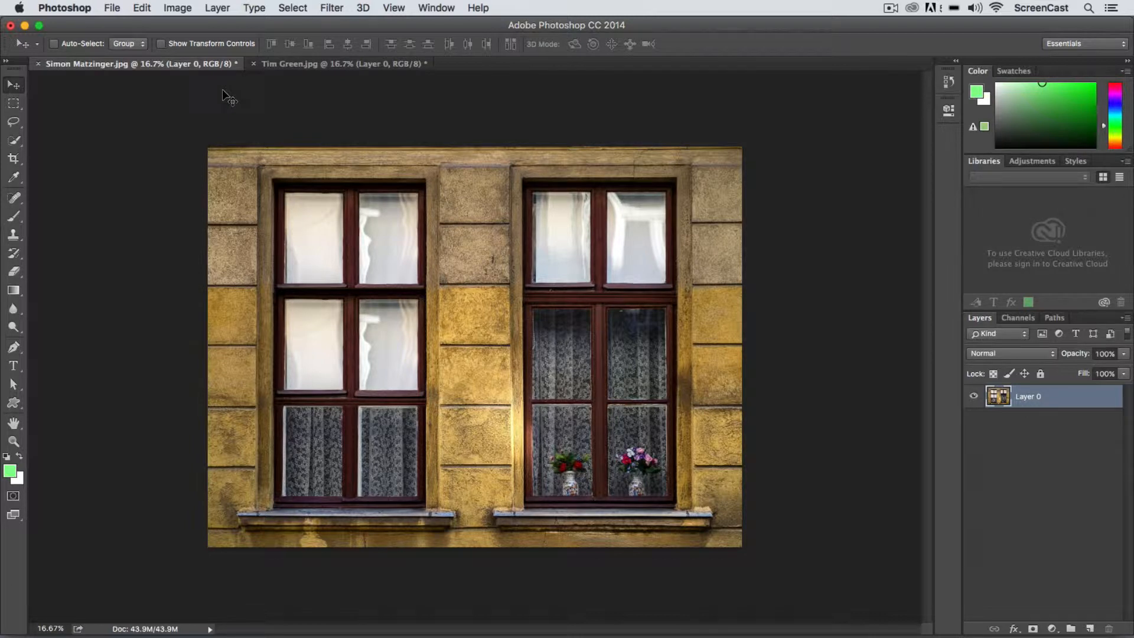
mouse_move(804, 562)
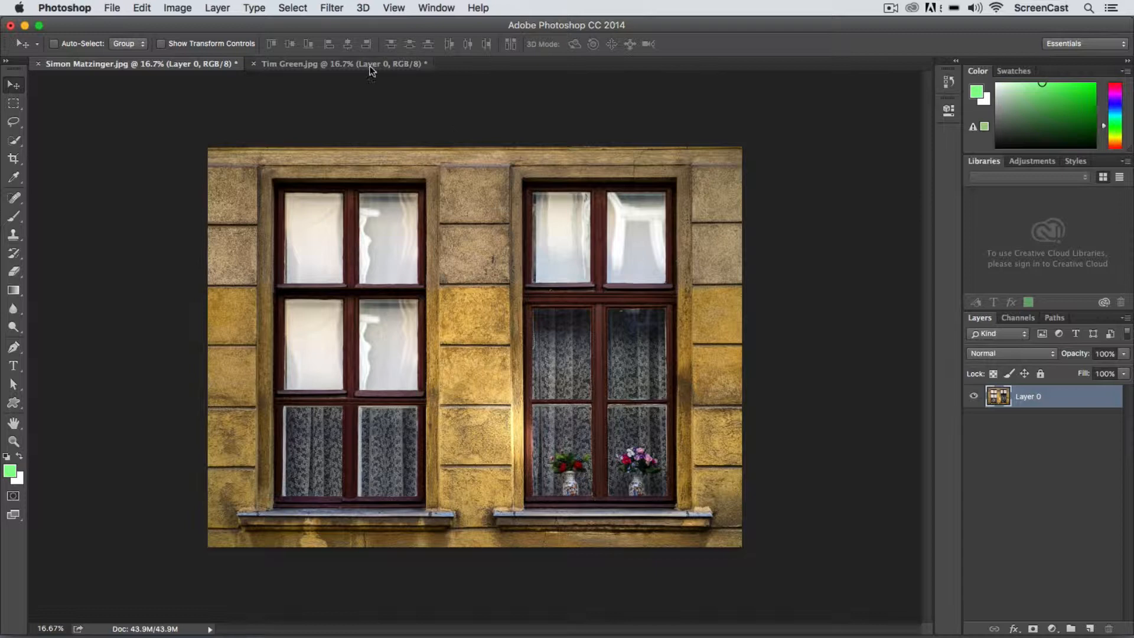
click(338, 81)
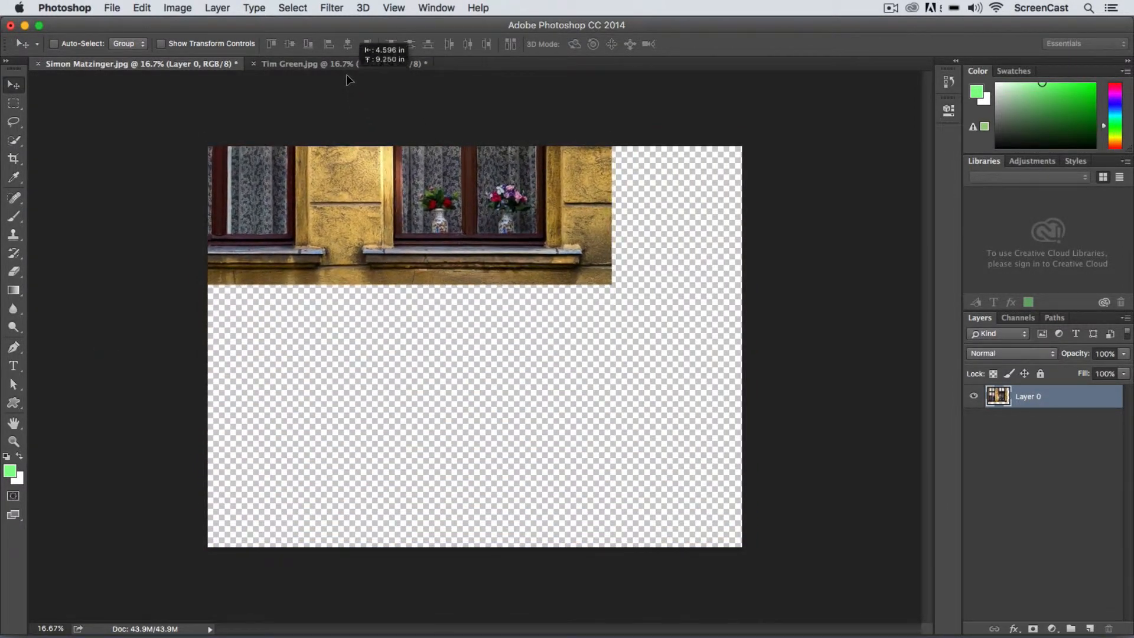
click(299, 64)
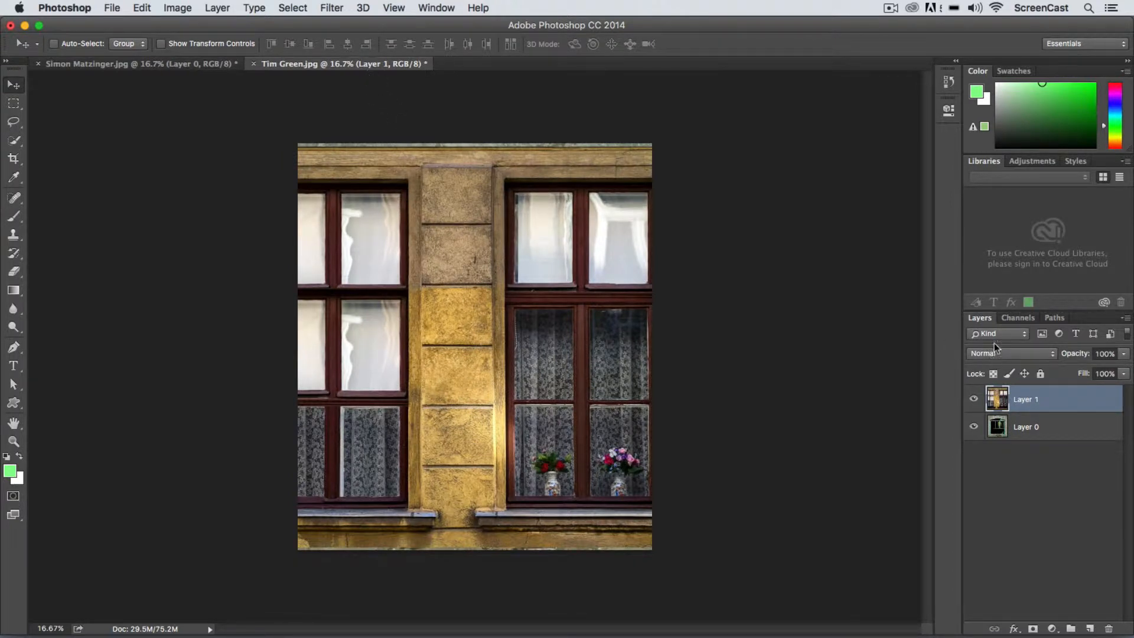
mouse_move(196, 85)
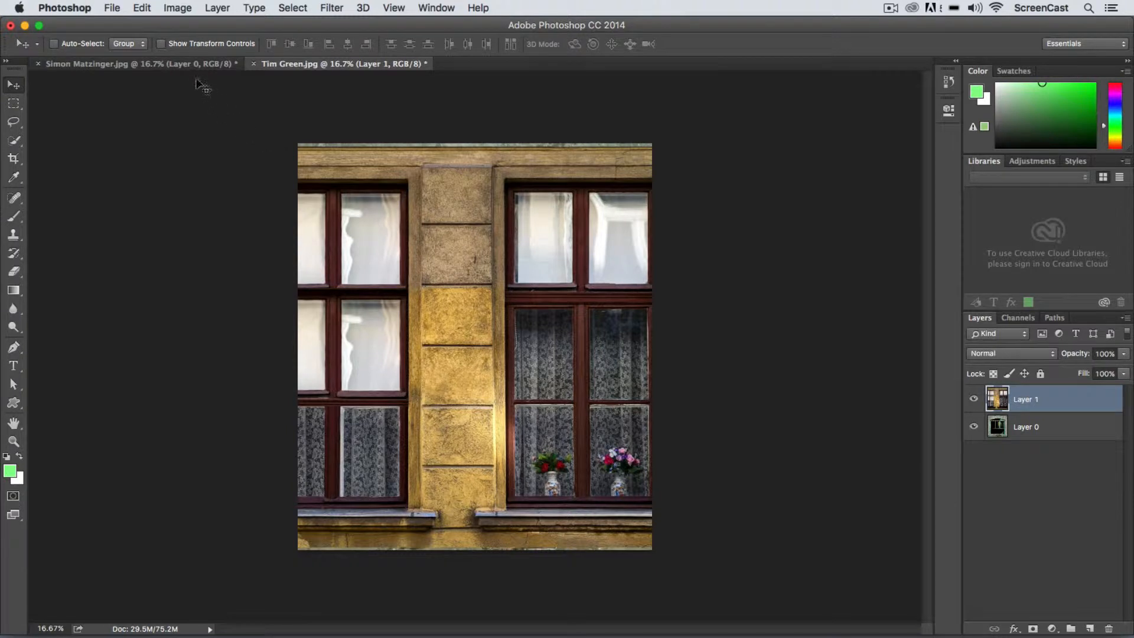
click(106, 64)
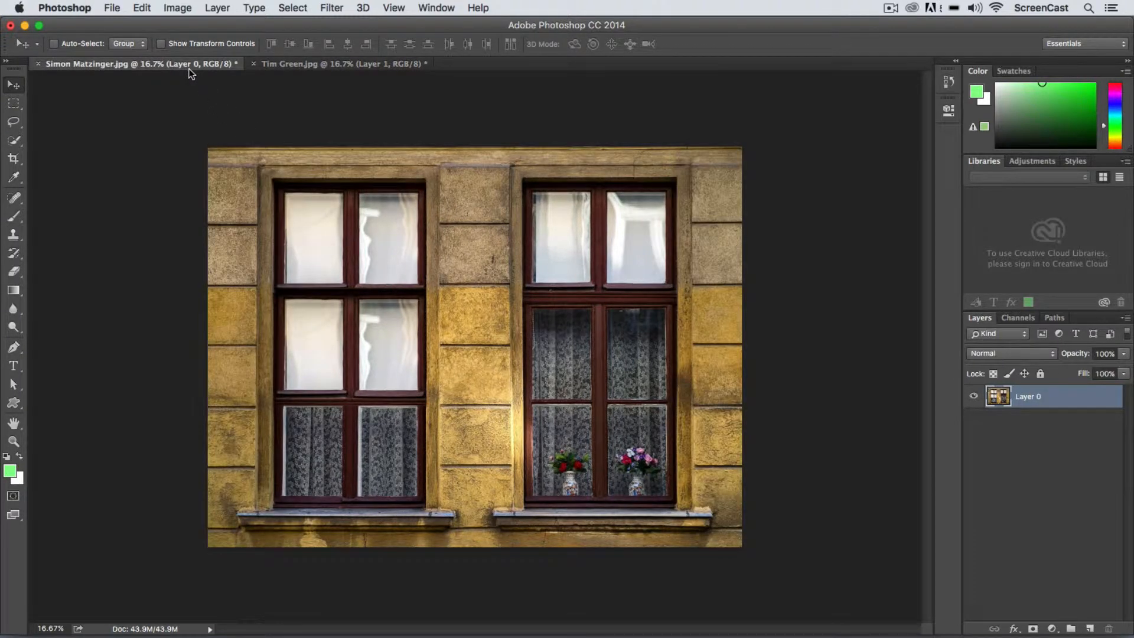
mouse_move(307, 72)
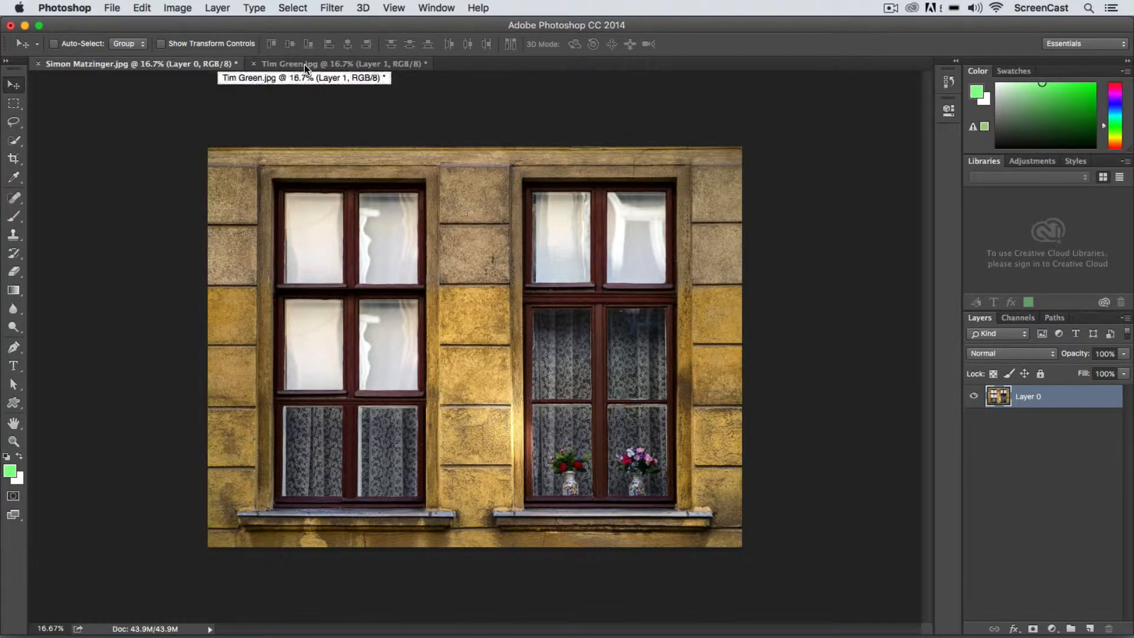
Arrange both documents 2-up Vertical side by side, then consolidate them back into tabs.
click(436, 8)
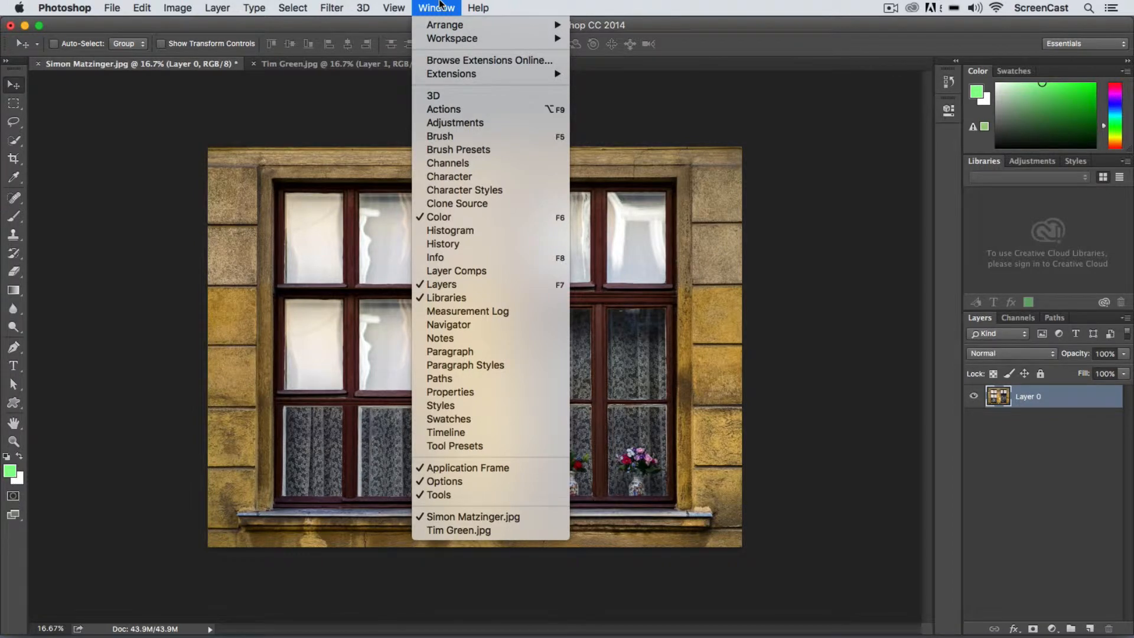
click(393, 7)
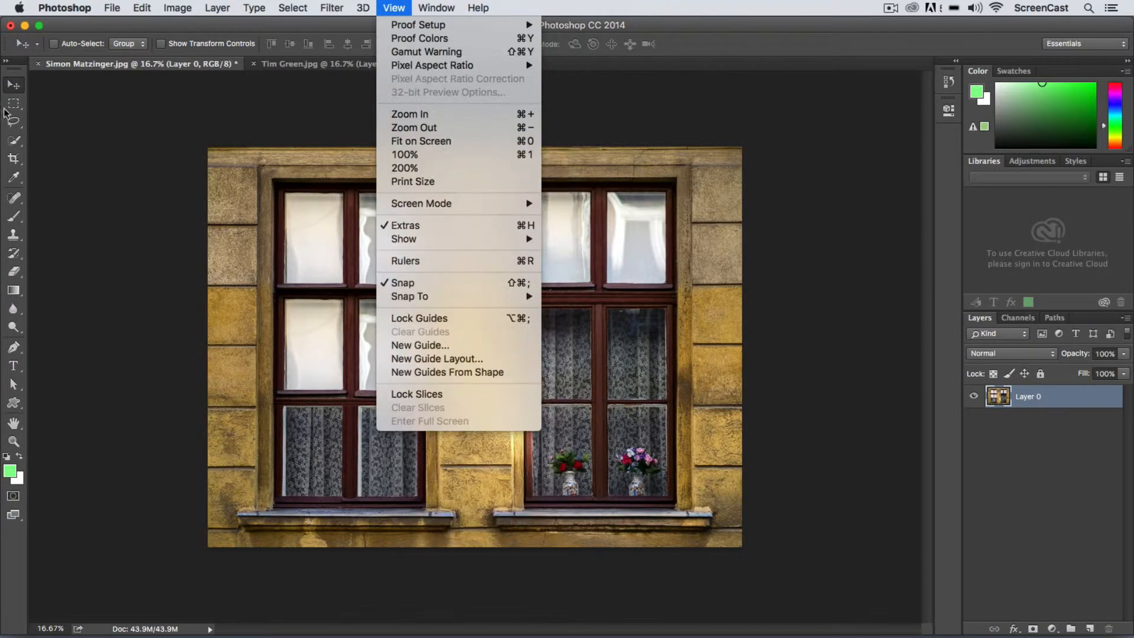
click(436, 7)
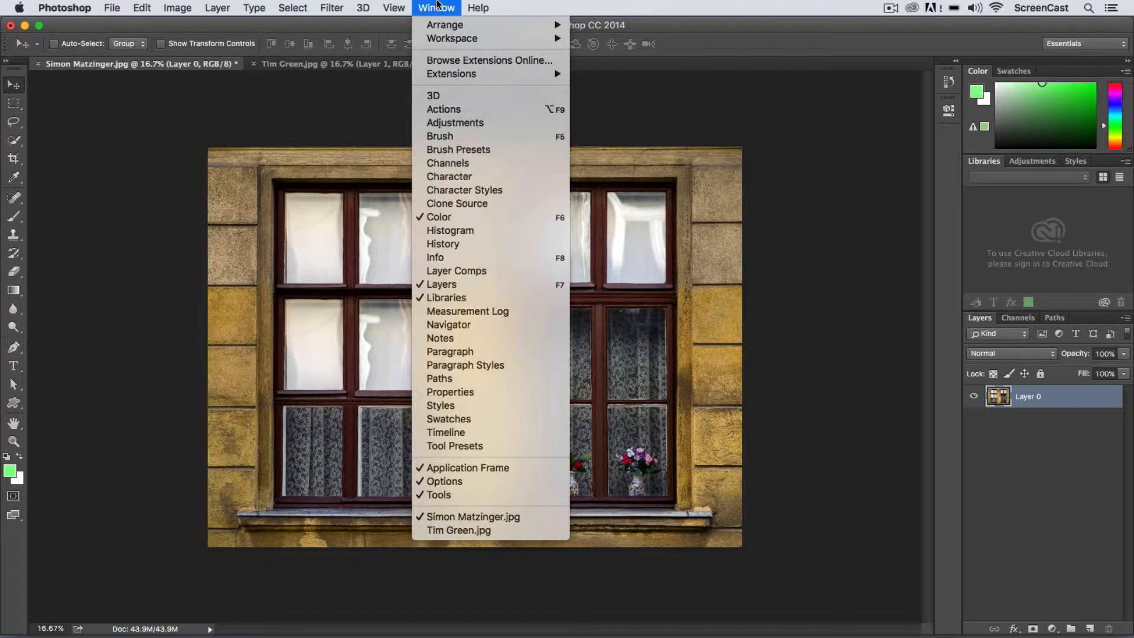
mouse_move(445, 25)
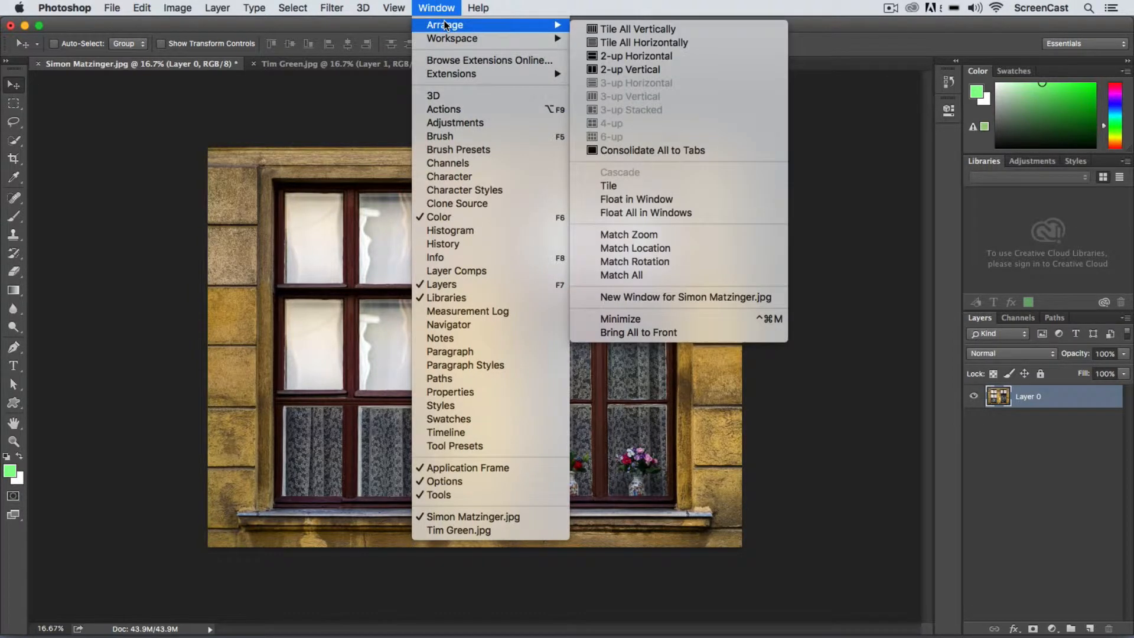
mouse_move(475, 29)
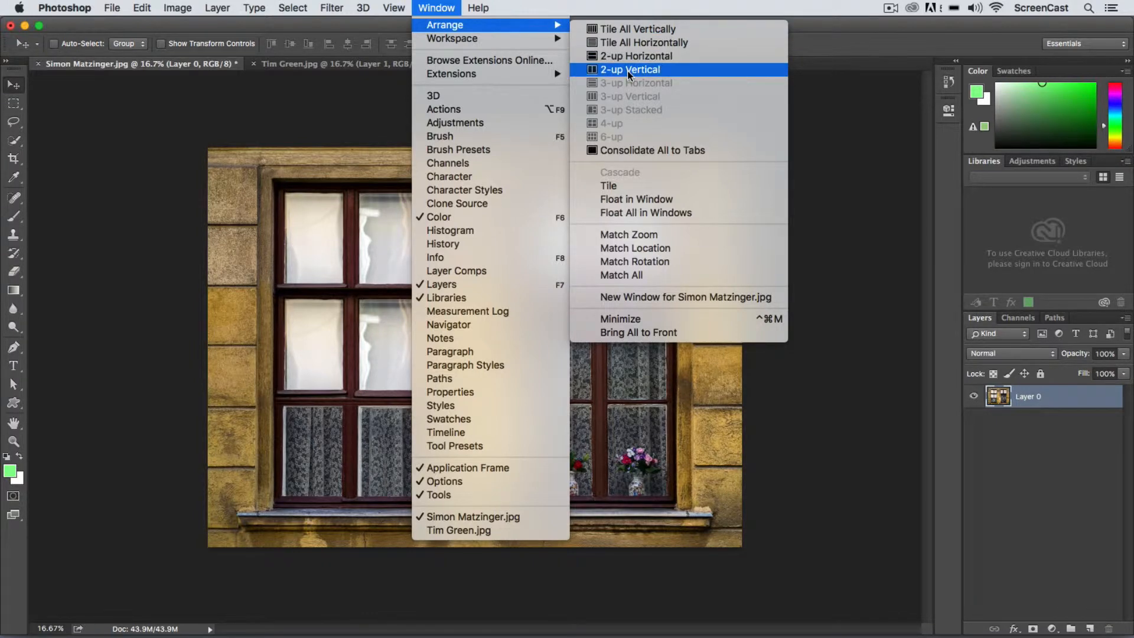
click(631, 70)
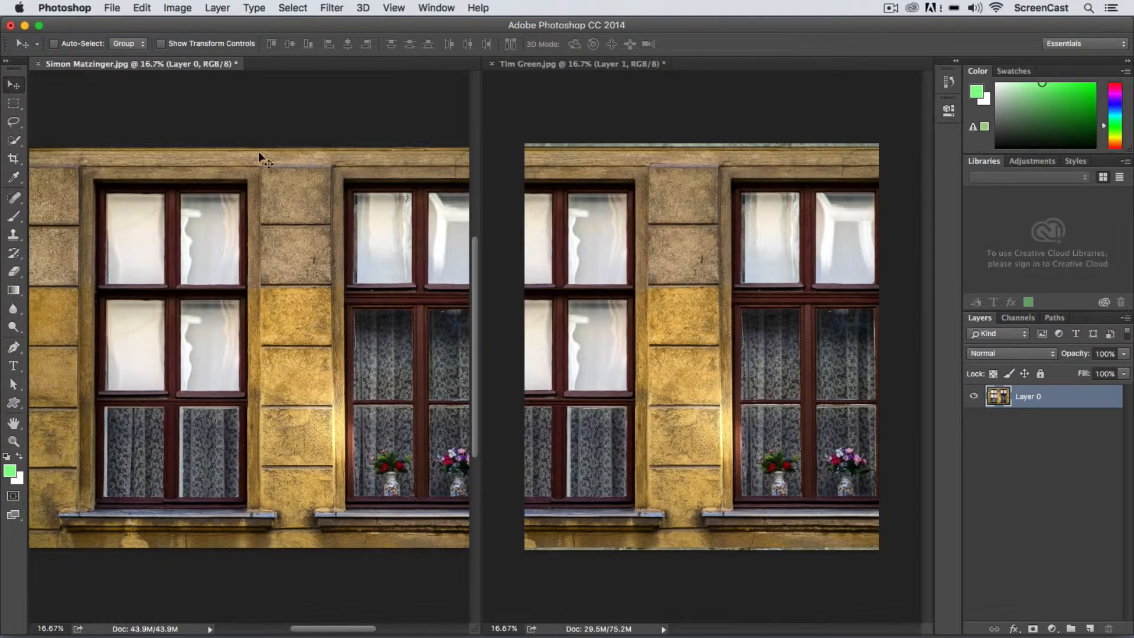
mouse_move(723, 249)
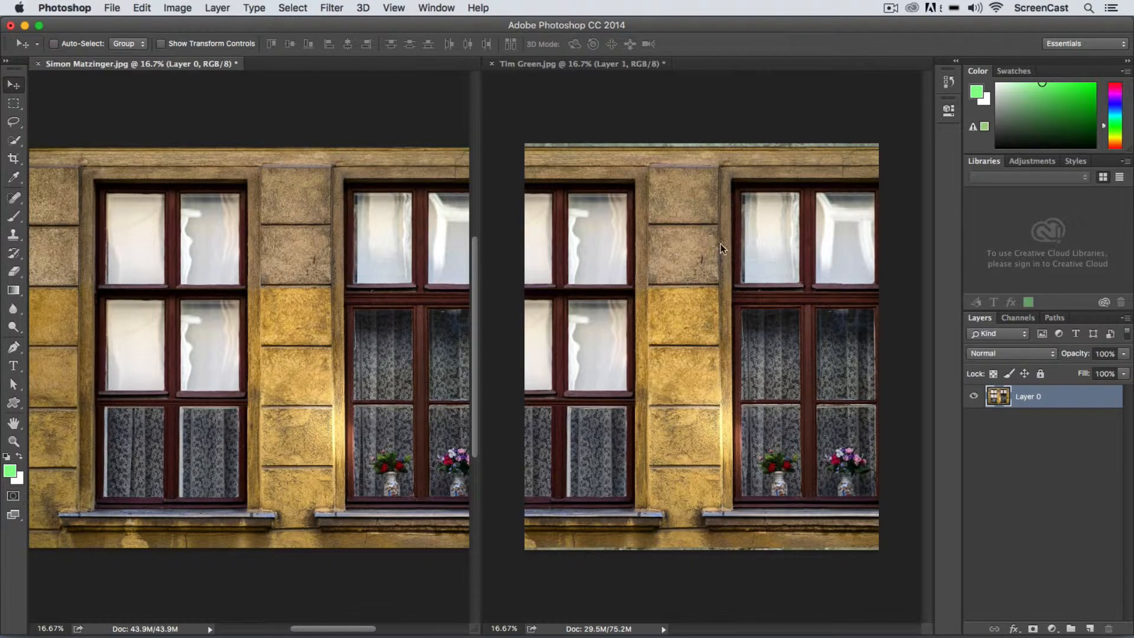
mouse_move(546, 68)
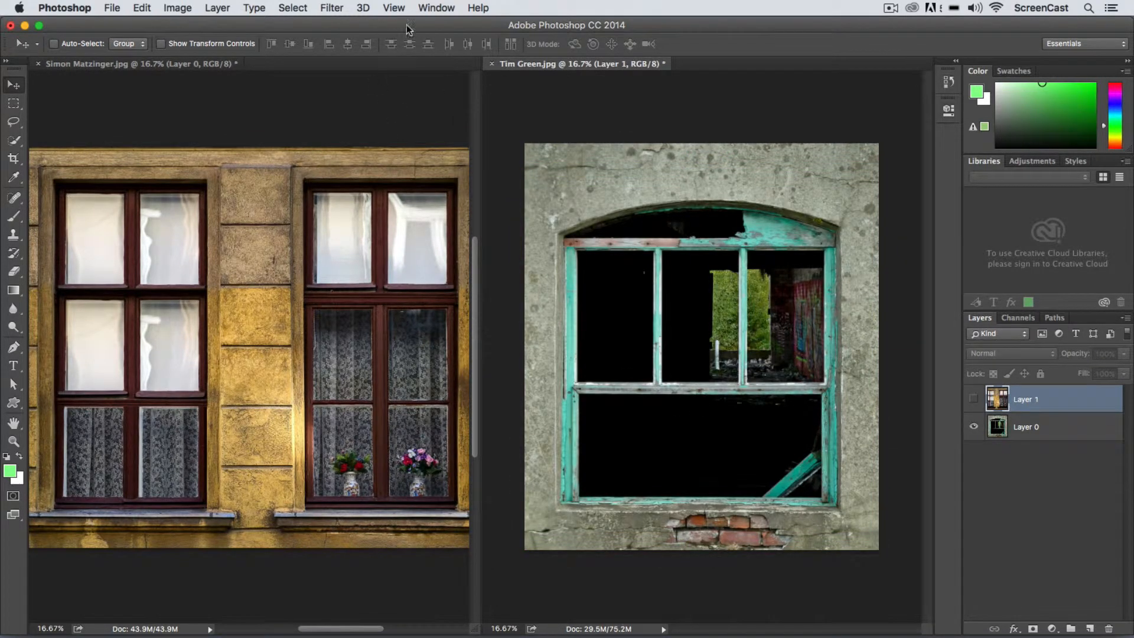
click(436, 7)
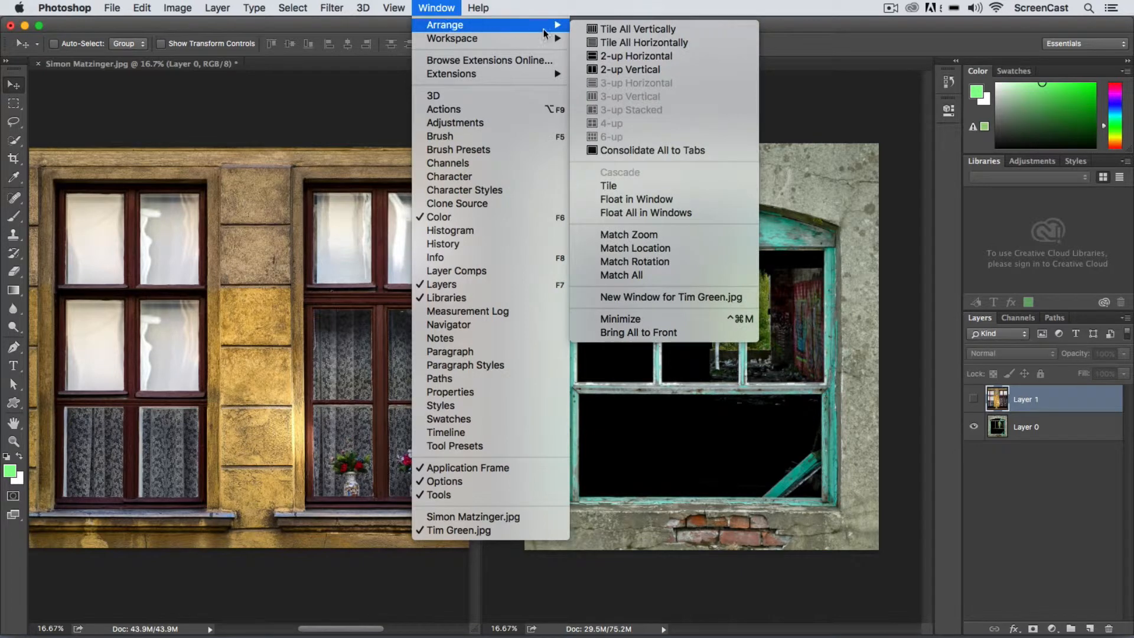
mouse_move(644, 144)
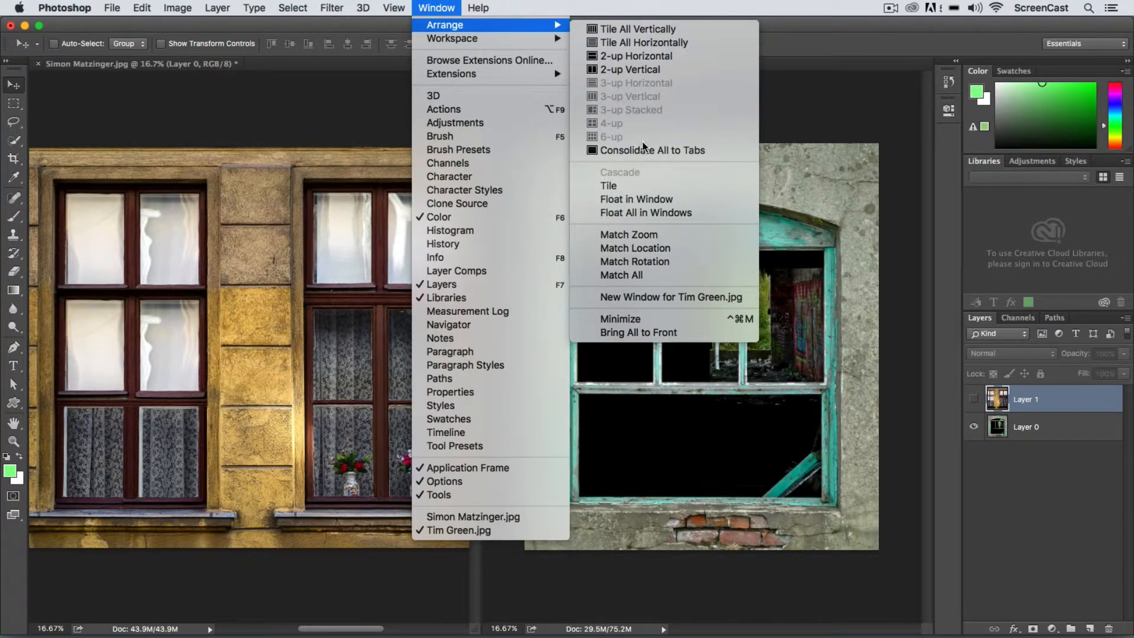
click(653, 150)
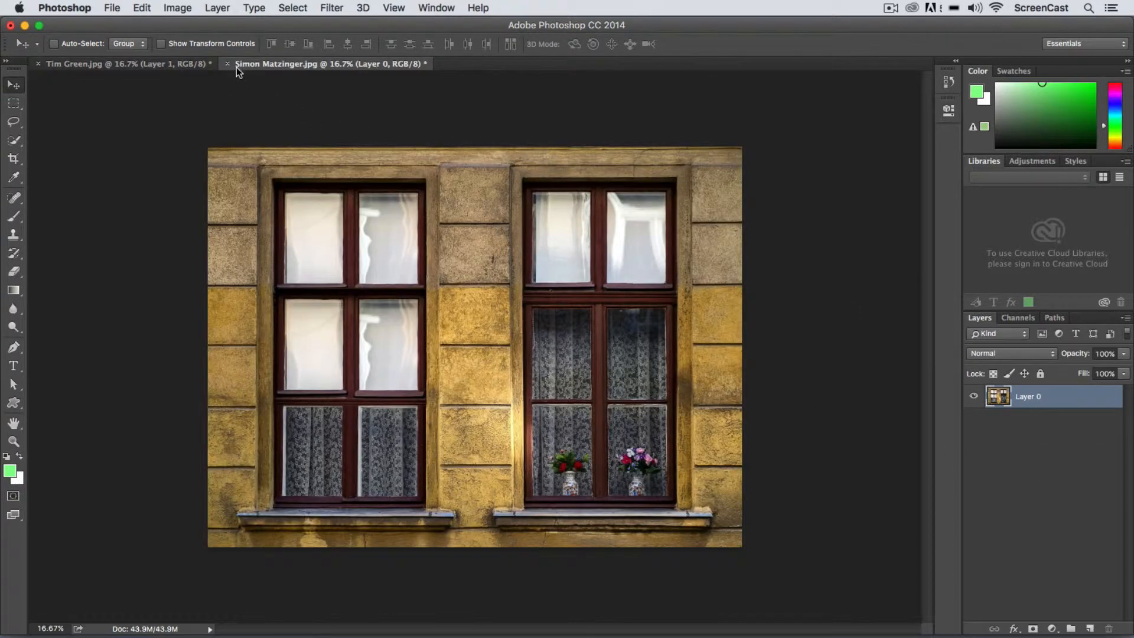
Duplicate Layer 0 into the broken-window document and hide the resulting Layer 2.
double_click(1028, 397)
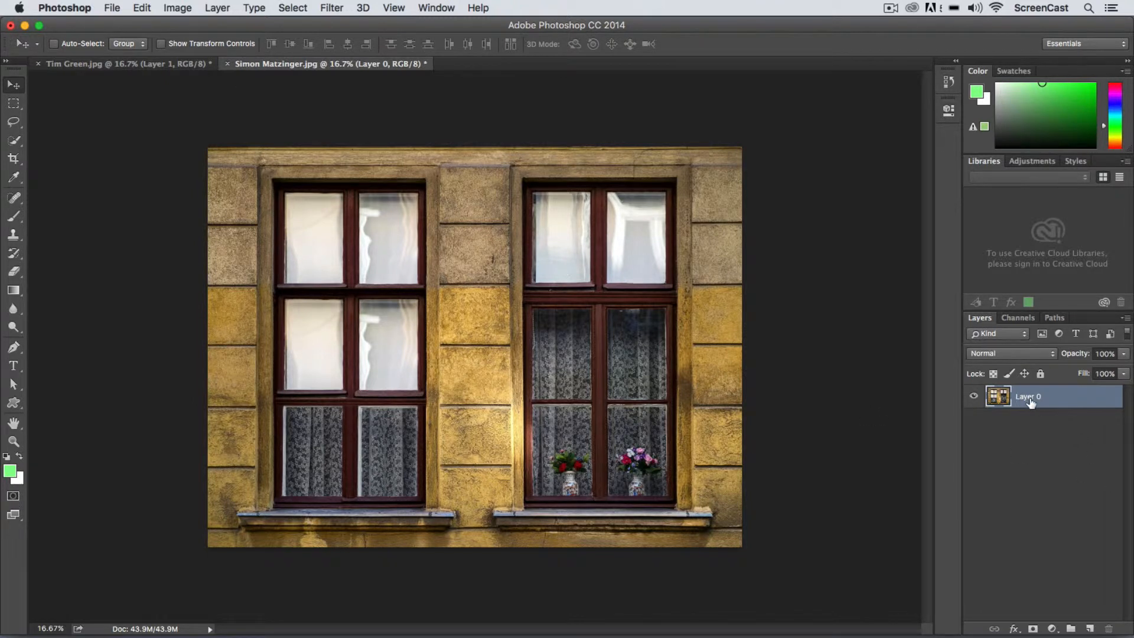
right_click(1031, 397)
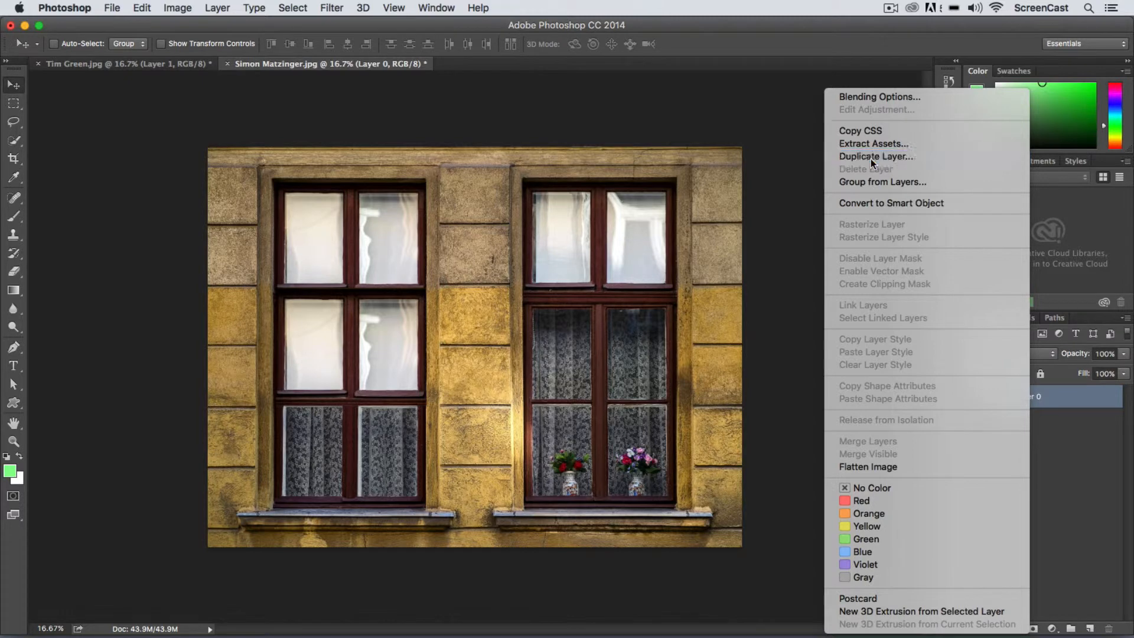
click(873, 156)
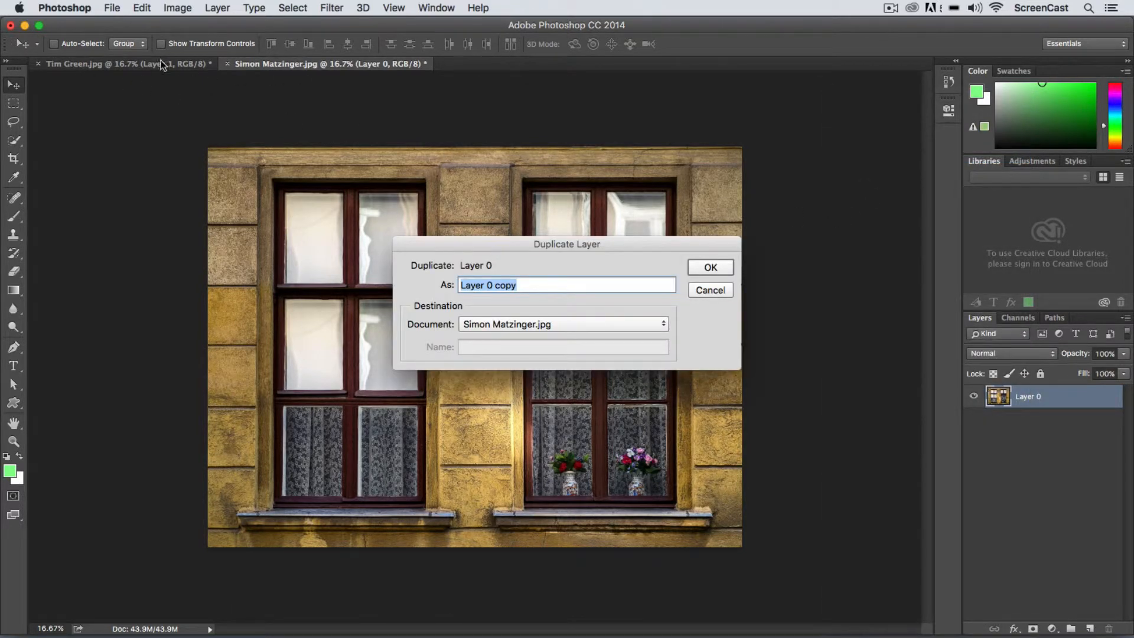
drag(566, 244, 630, 126)
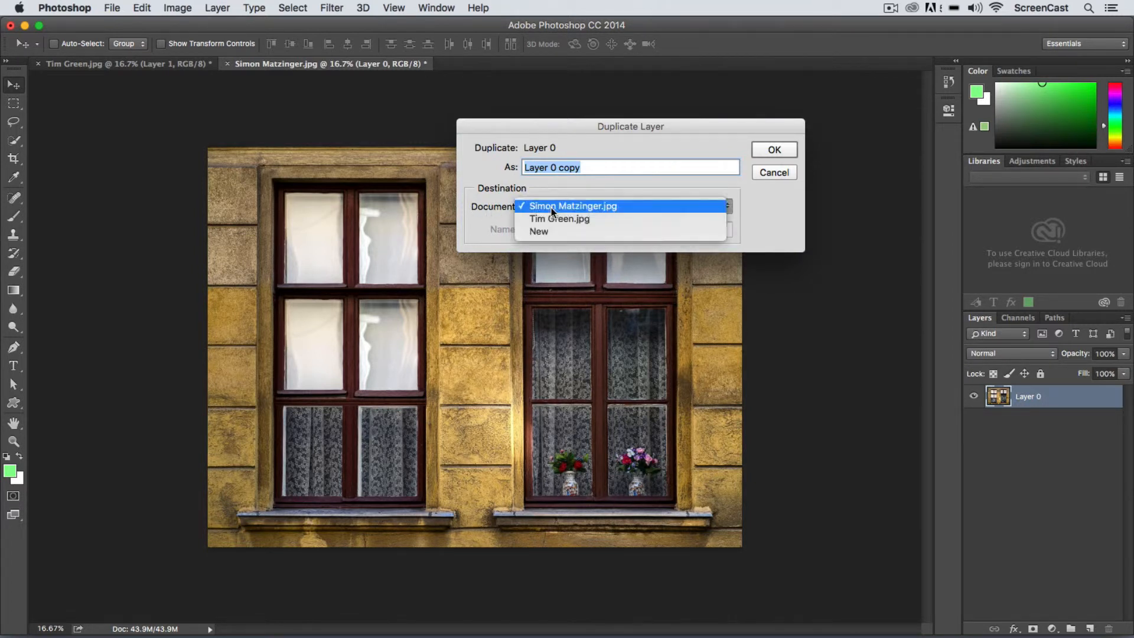
click(560, 218)
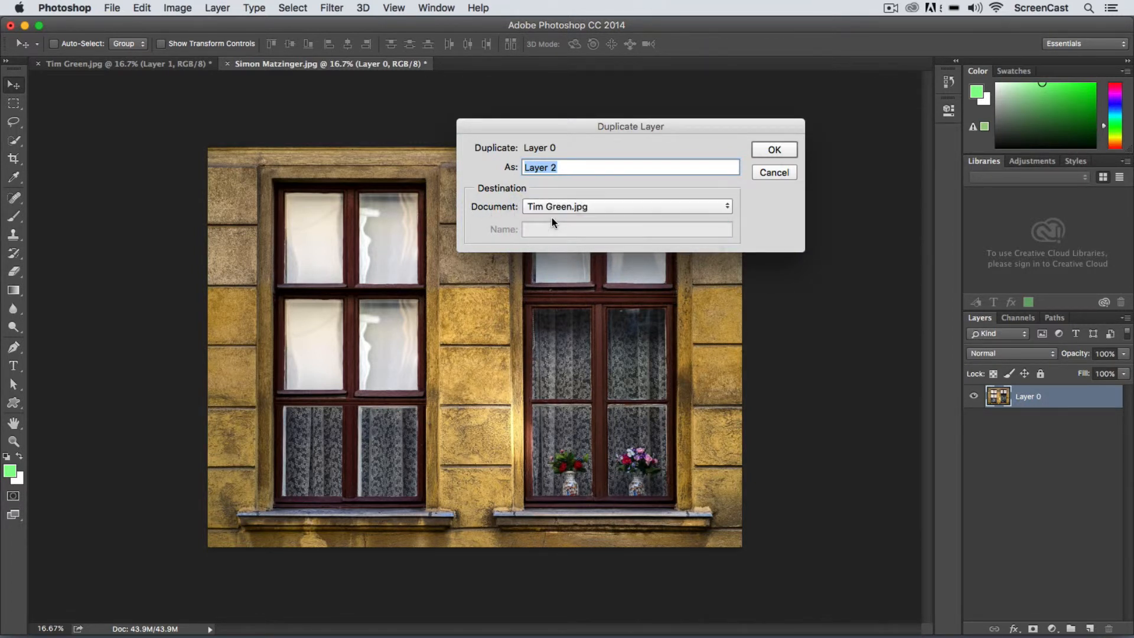
click(774, 149)
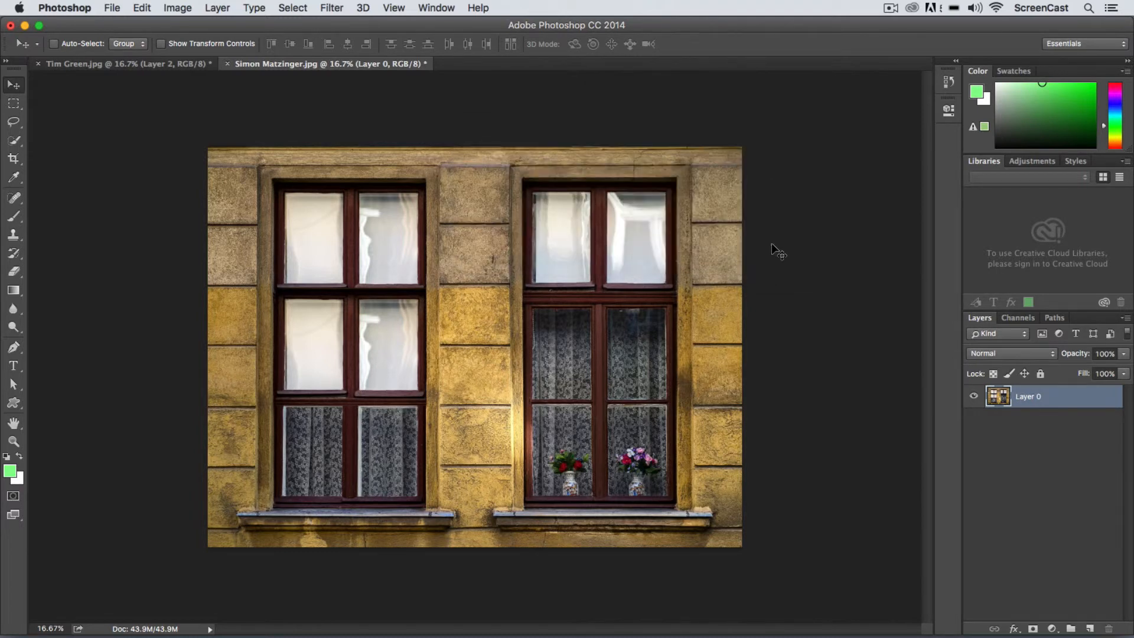
mouse_move(295, 156)
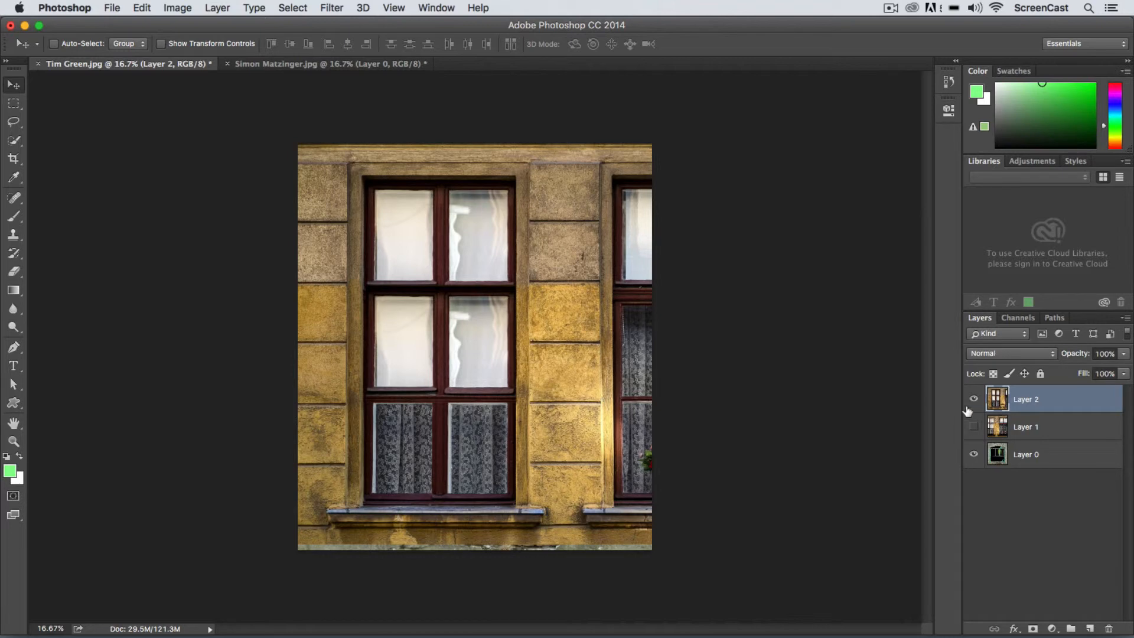
click(973, 399)
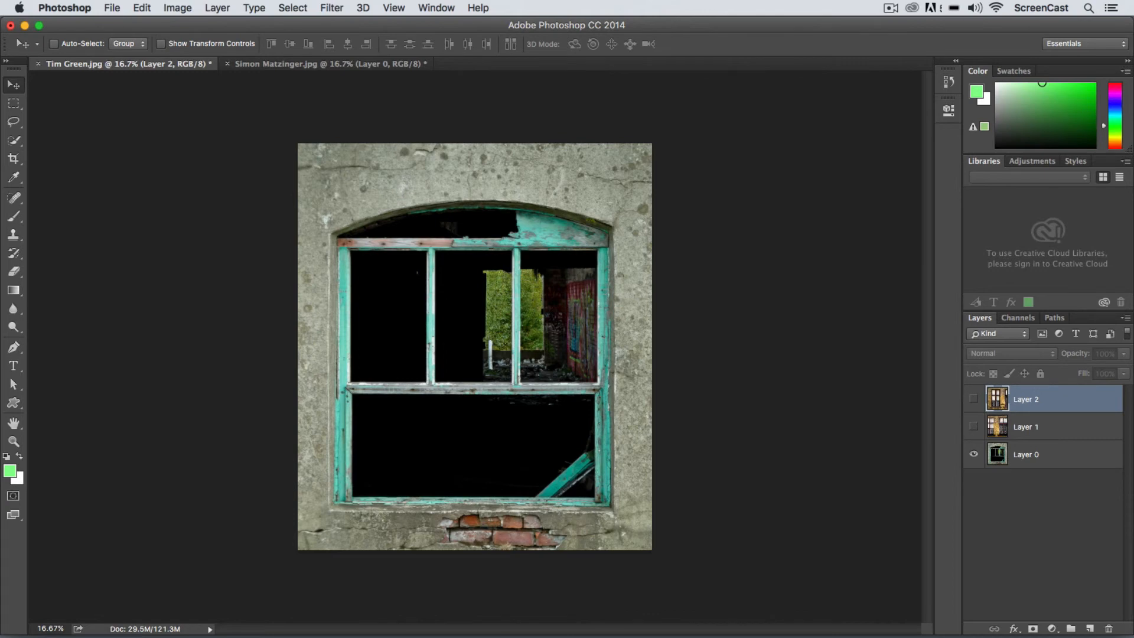
mouse_move(196, 402)
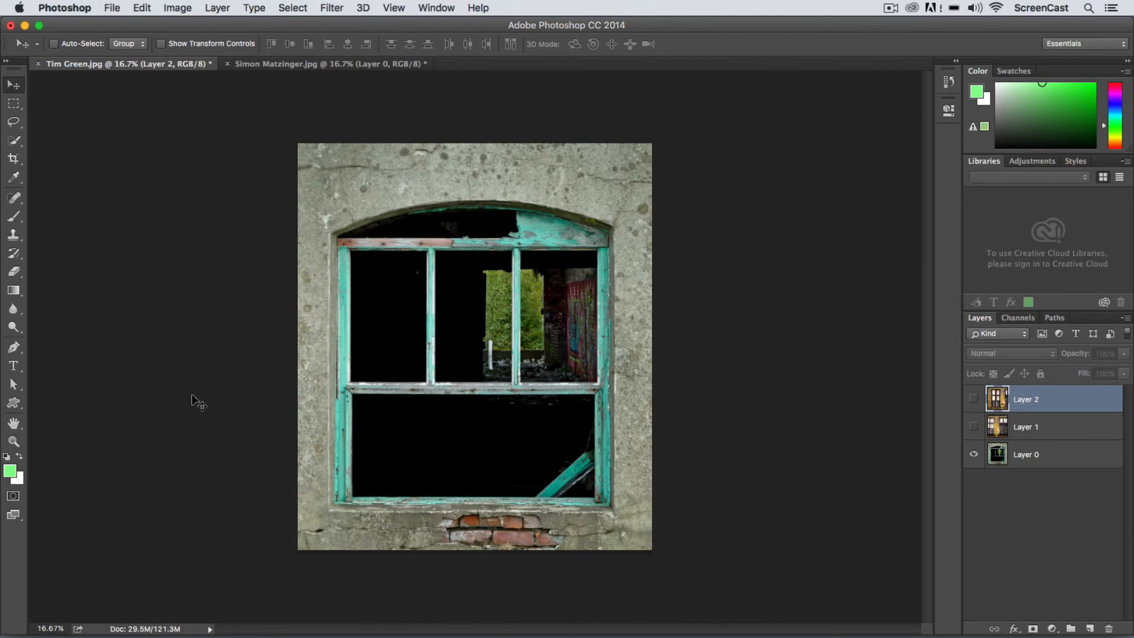